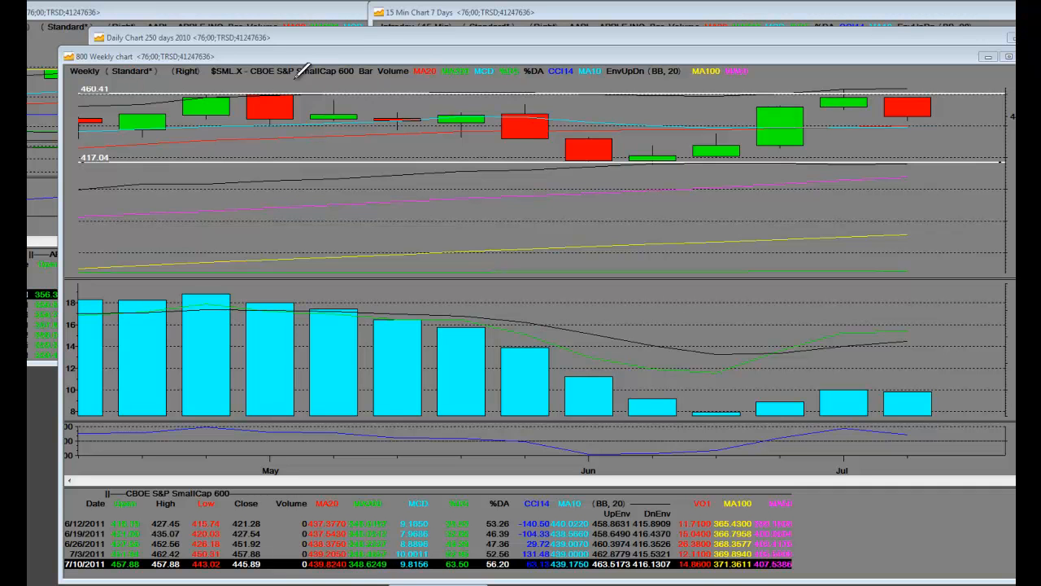
mouse_move(887, 90)
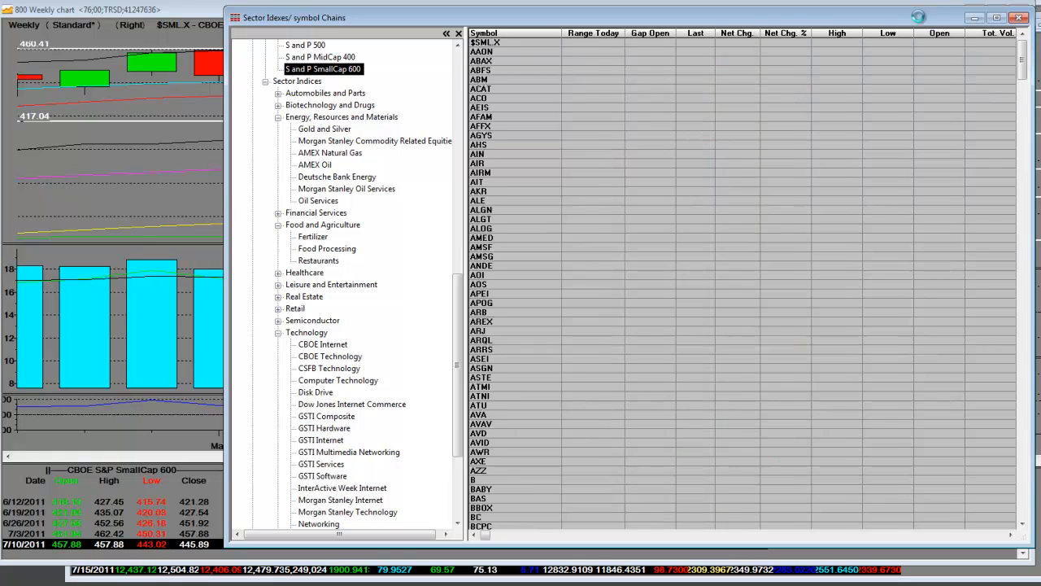
scroll("down", 3)
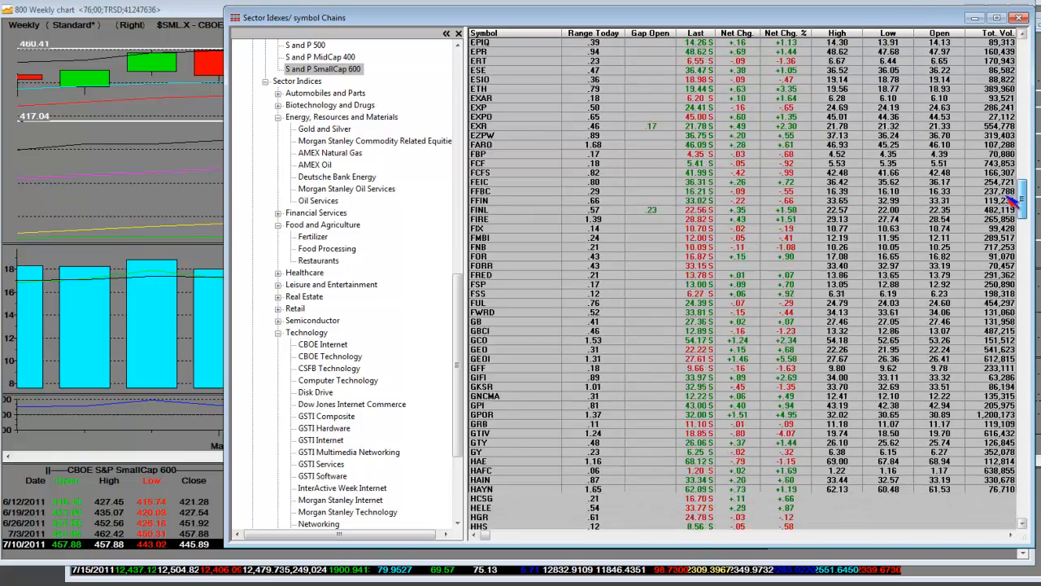
scroll("down", 3)
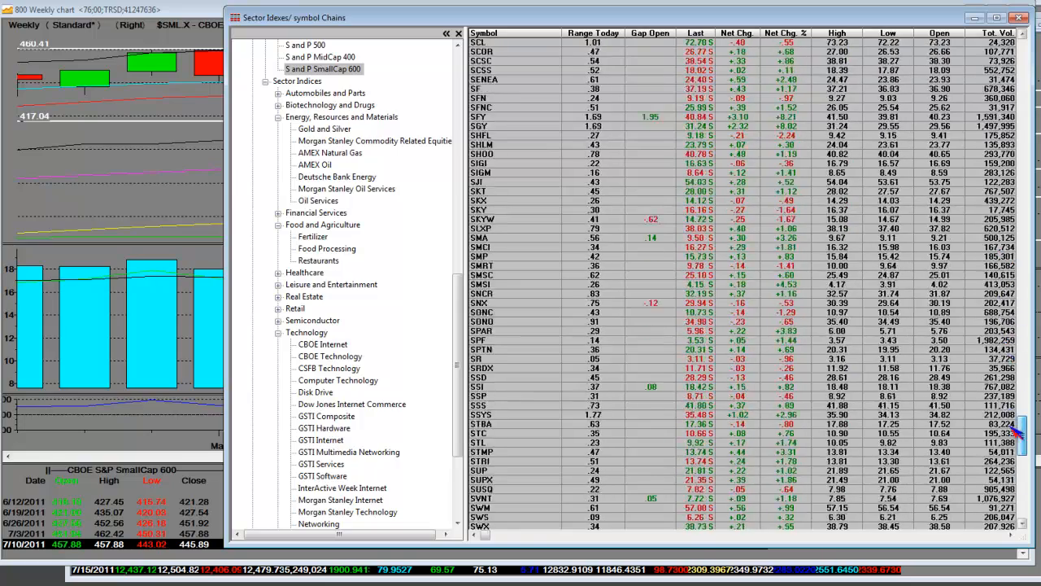
scroll("down", 3)
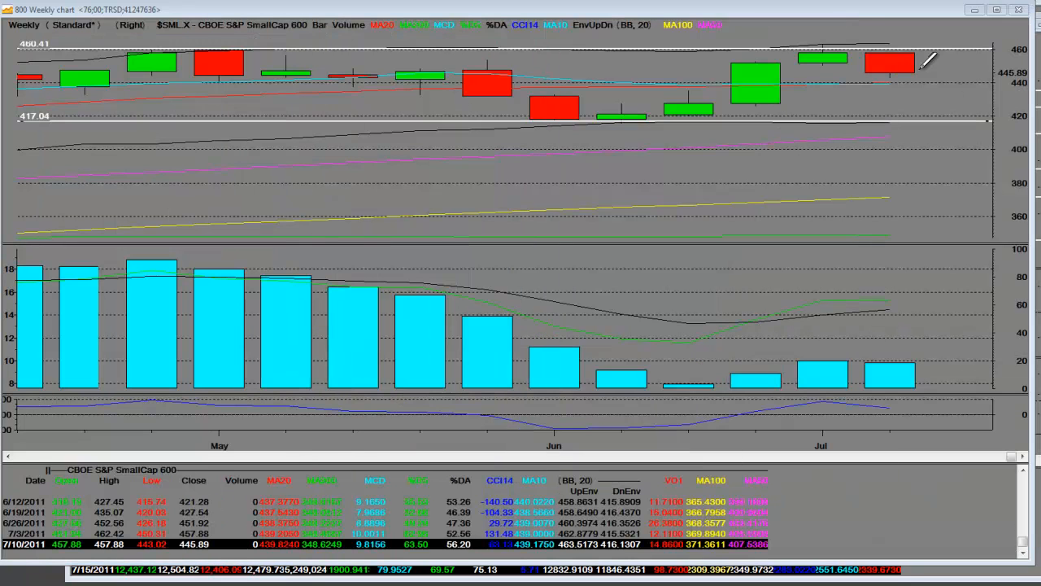
mouse_move(843, 41)
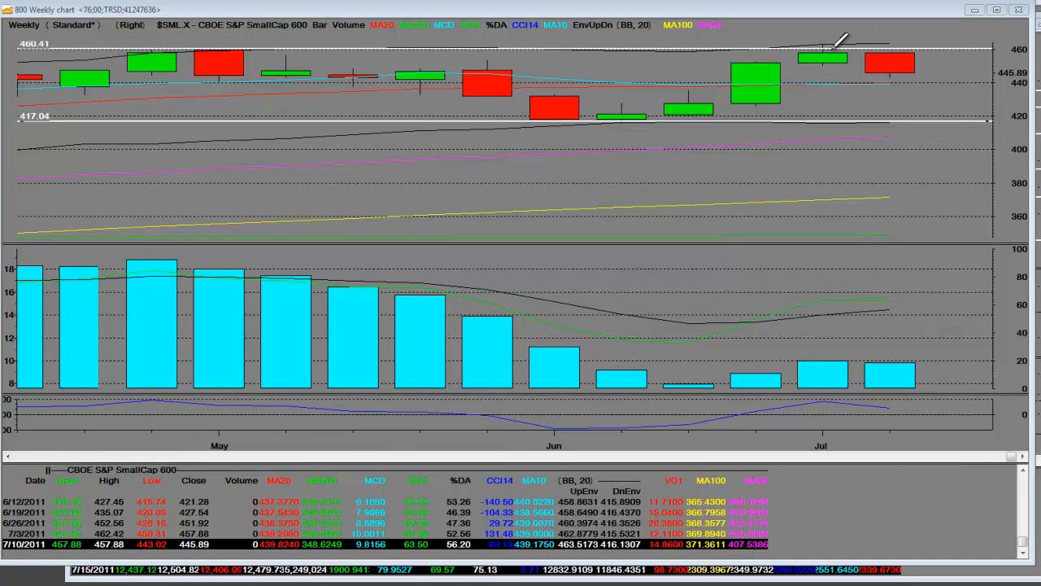
mouse_move(227, 30)
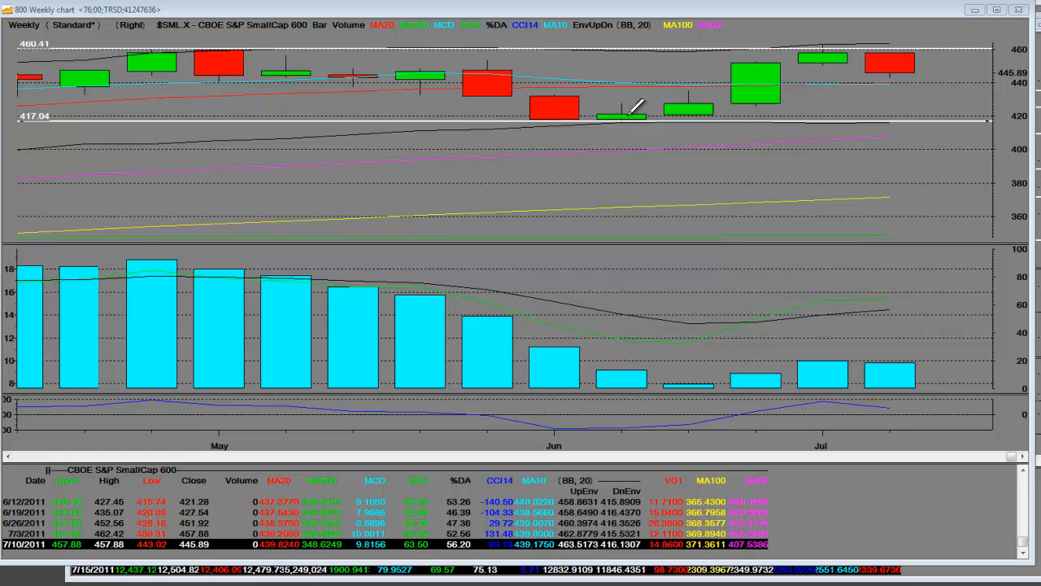
mouse_move(914, 45)
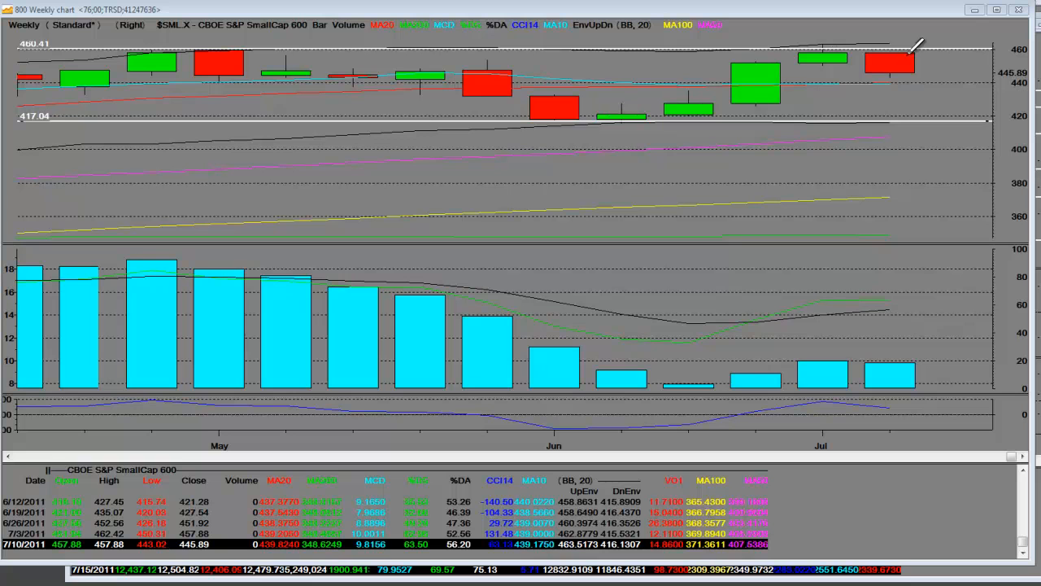
mouse_move(886, 68)
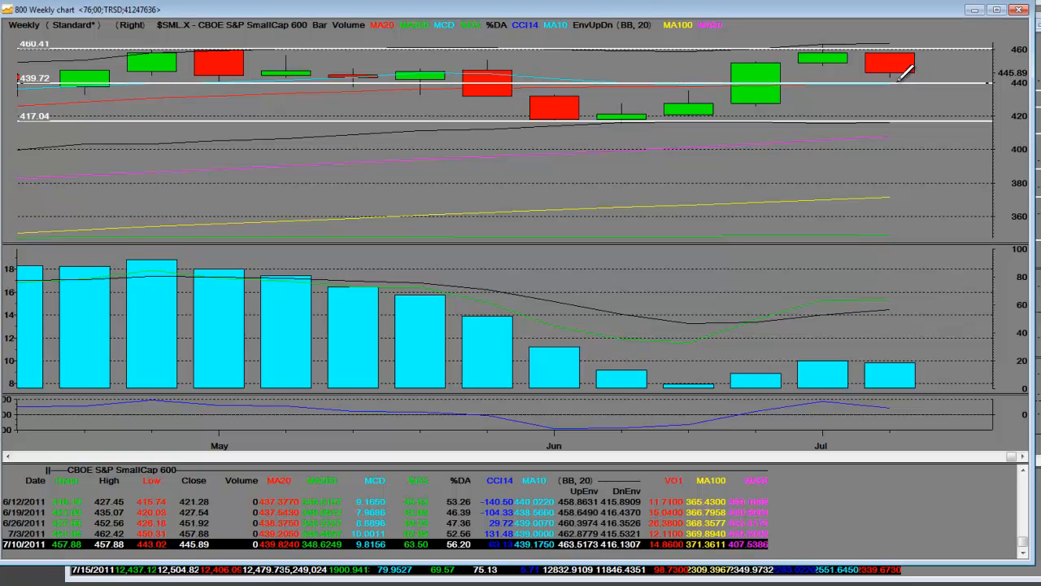
mouse_move(632, 106)
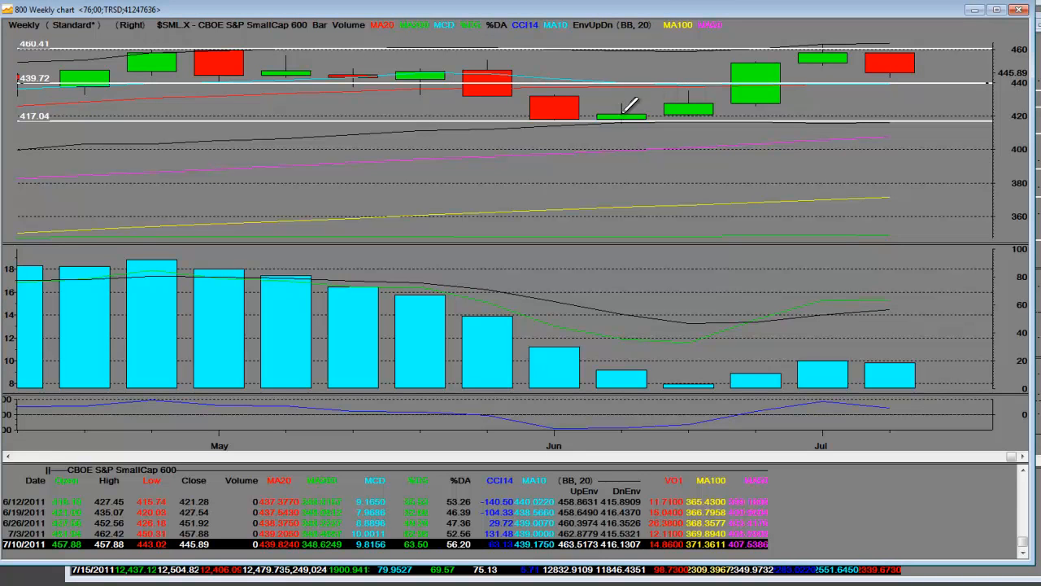
mouse_move(891, 49)
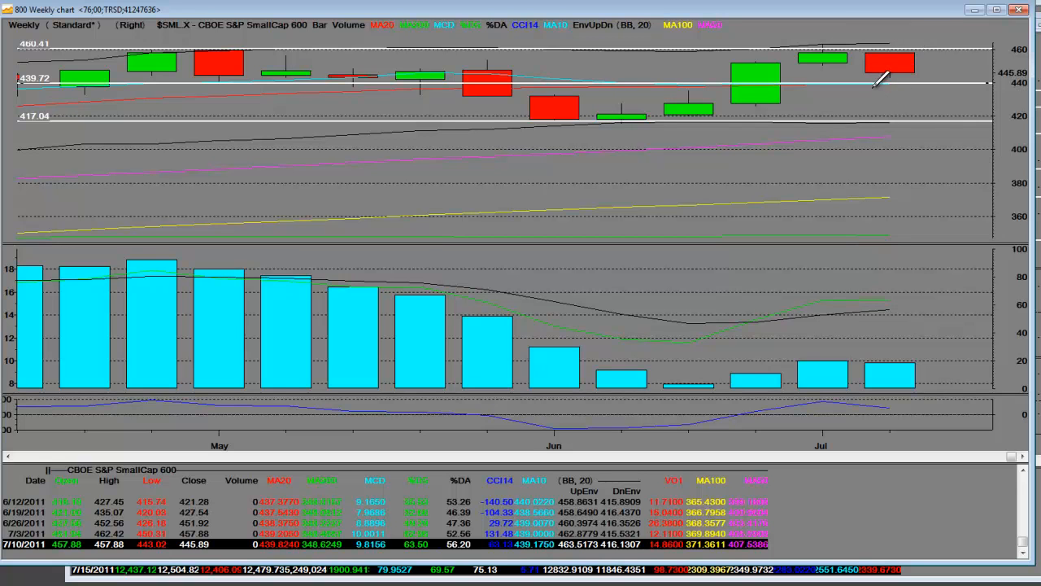
mouse_move(730, 18)
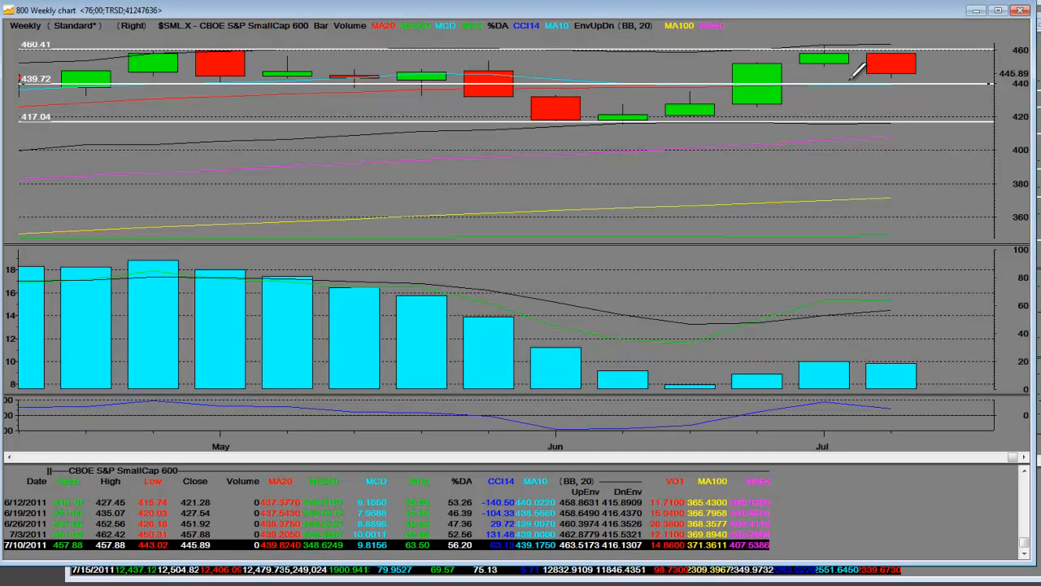
mouse_move(218, 124)
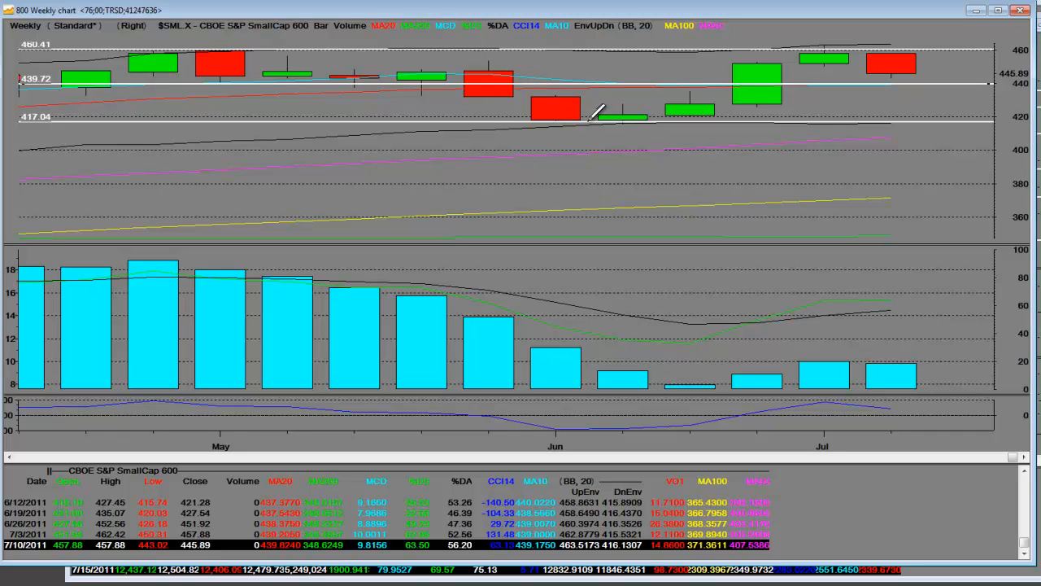
mouse_move(920, 84)
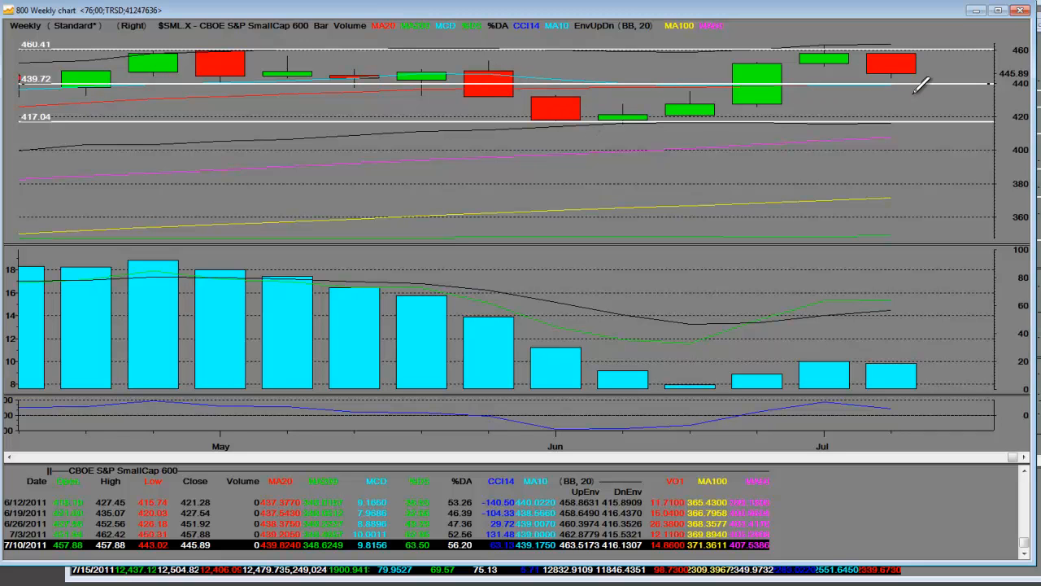
mouse_move(935, 73)
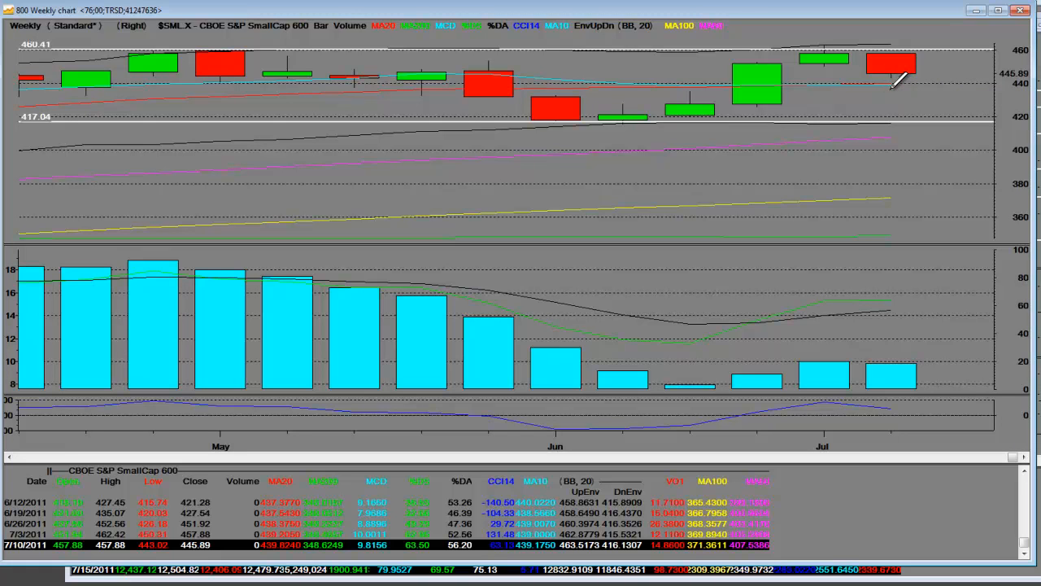
mouse_move(879, 85)
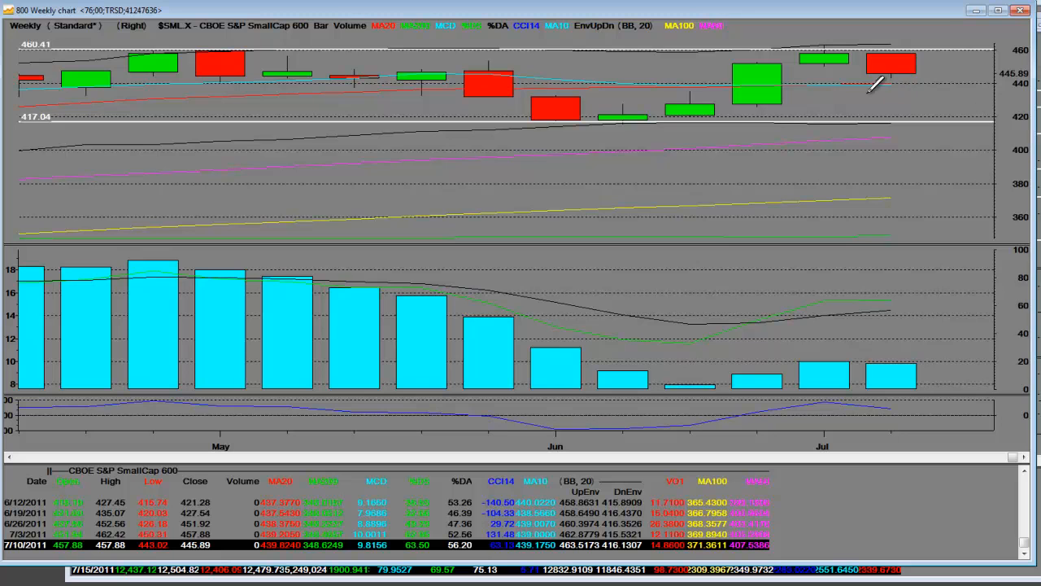
mouse_move(228, 150)
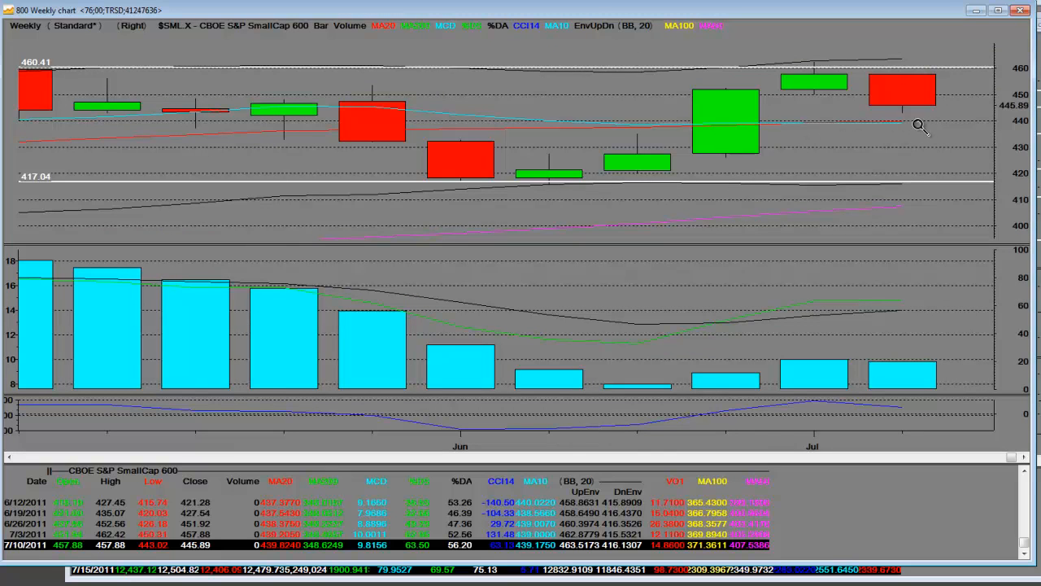
mouse_move(531, 146)
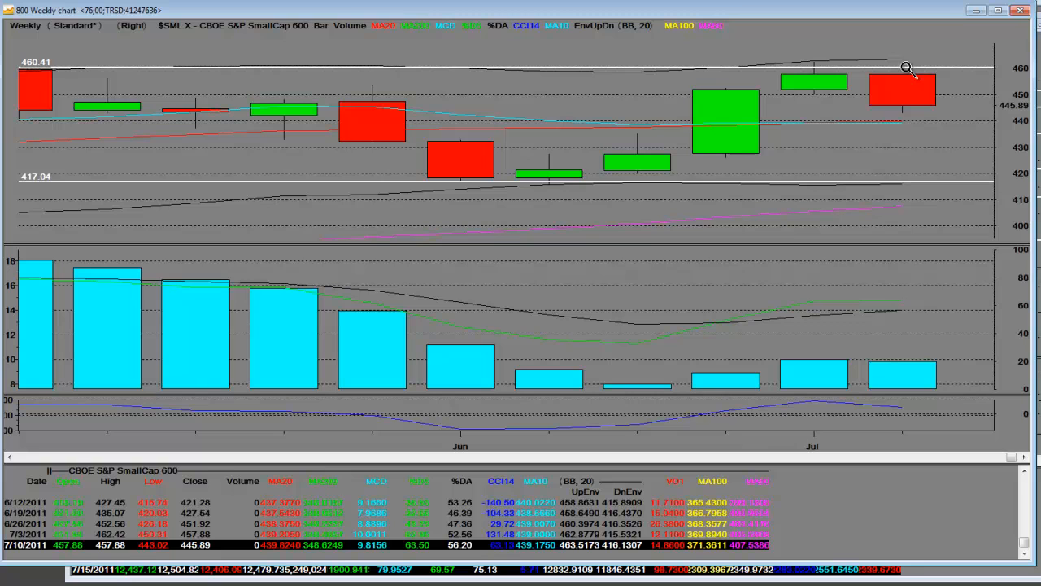
mouse_move(882, 124)
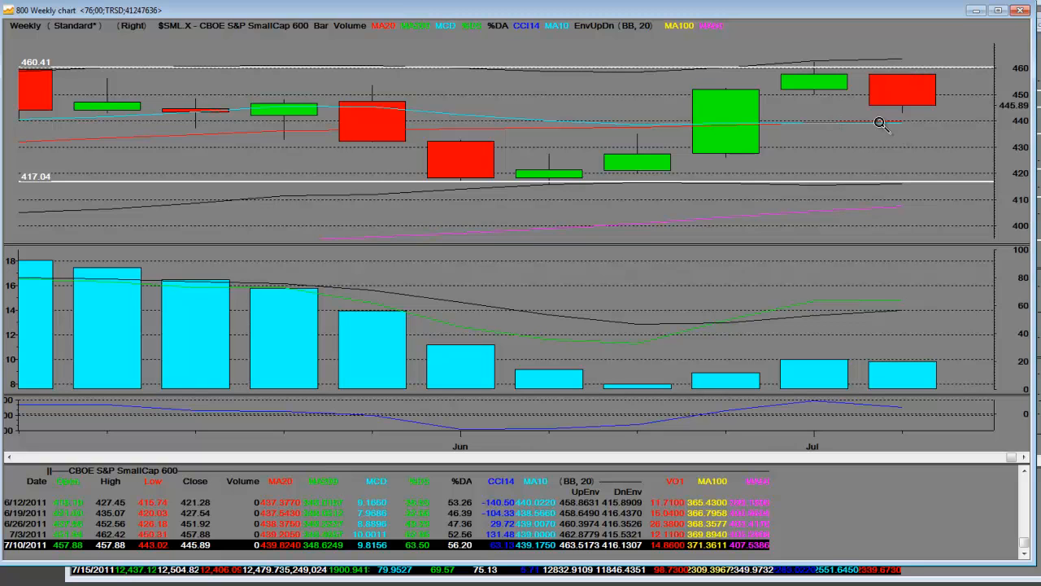
mouse_move(995, 494)
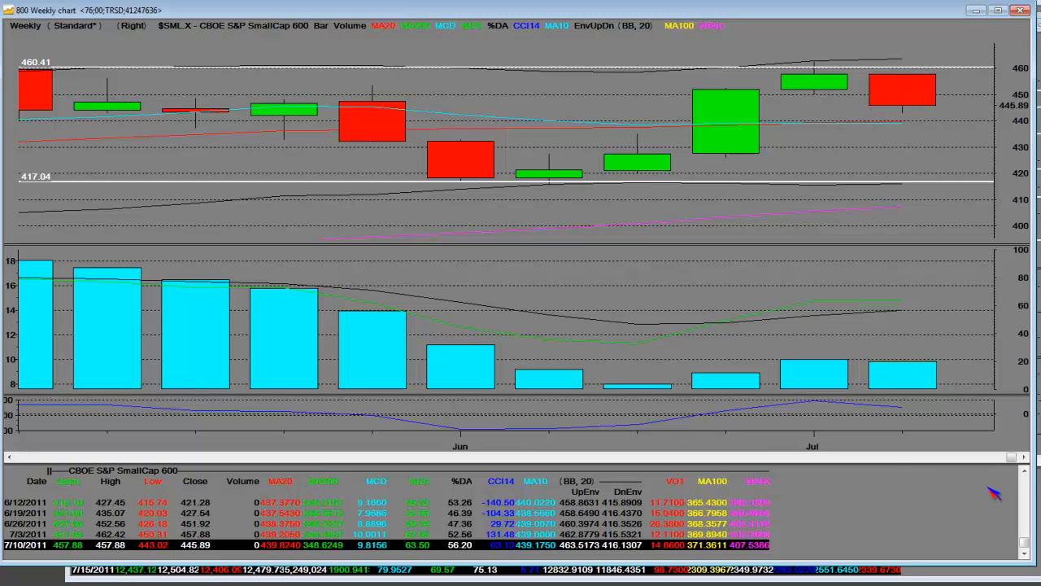
mouse_move(844, 67)
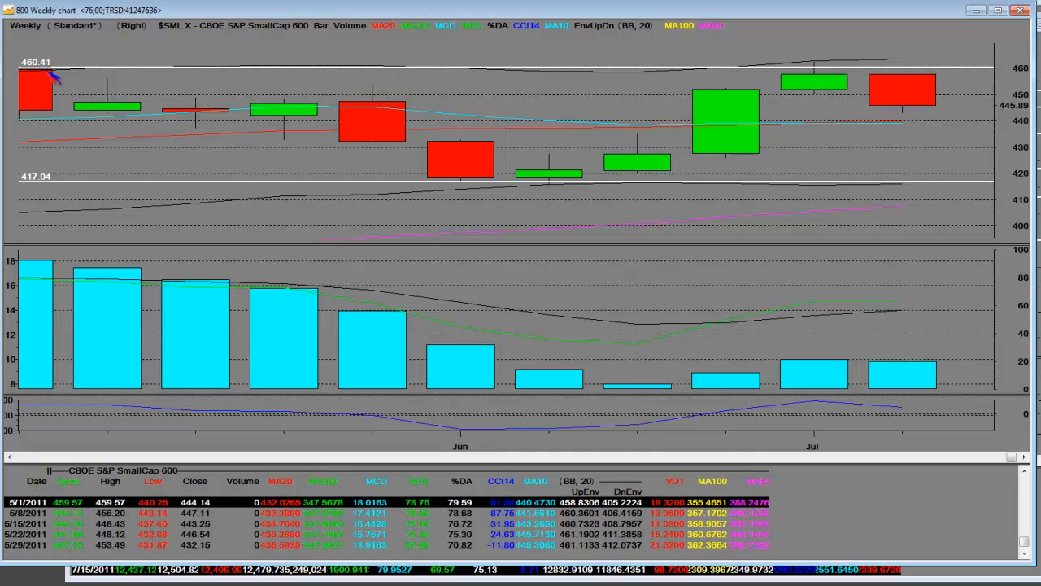
mouse_move(55, 78)
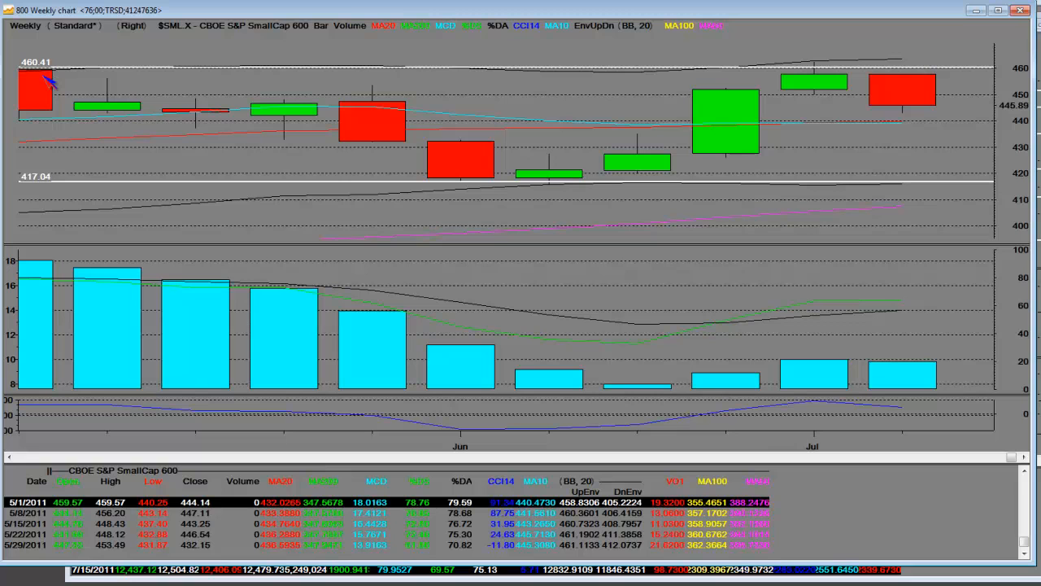
mouse_move(508, 114)
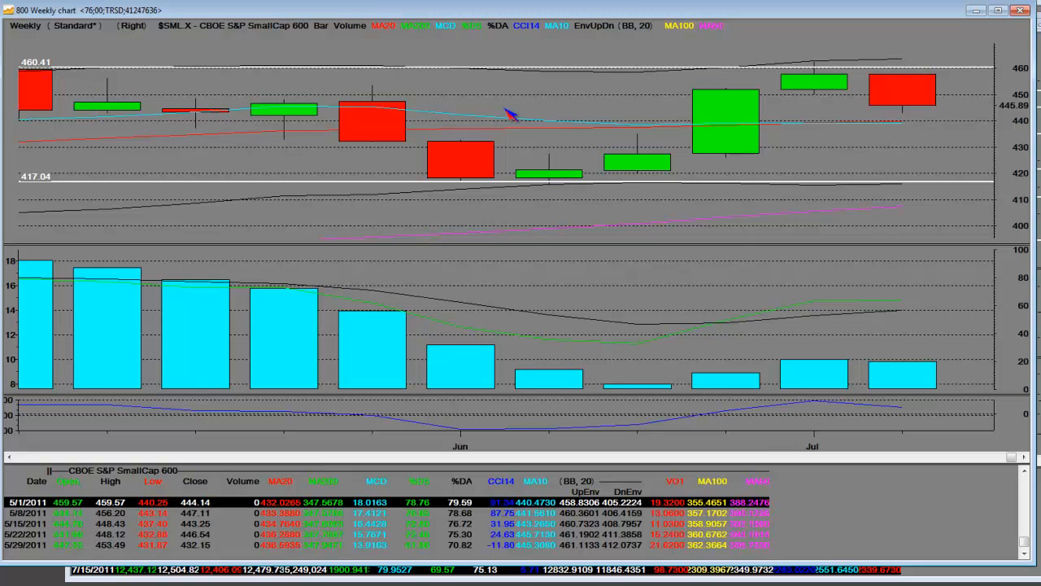
mouse_move(911, 93)
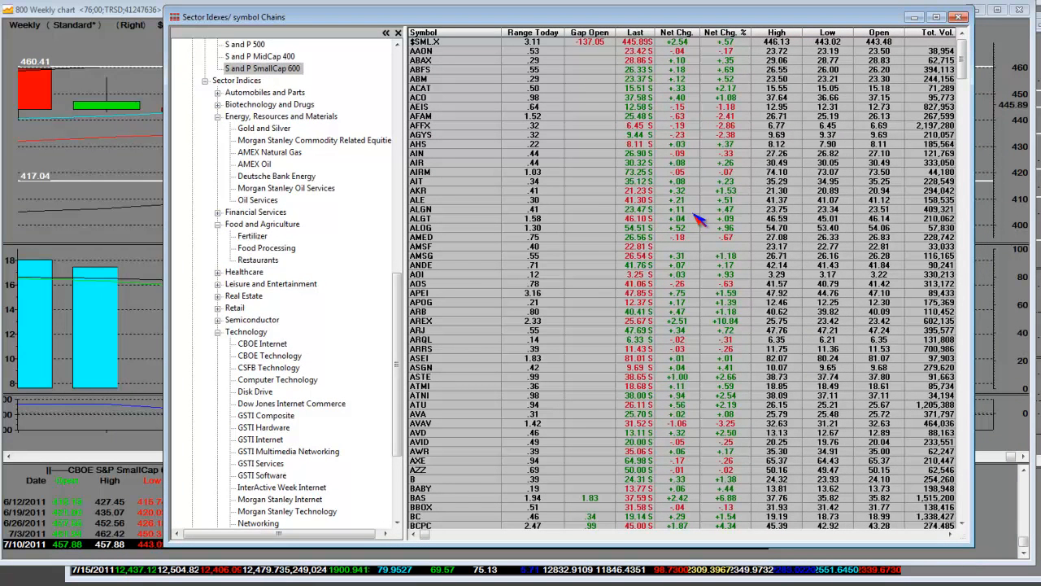
mouse_move(712, 84)
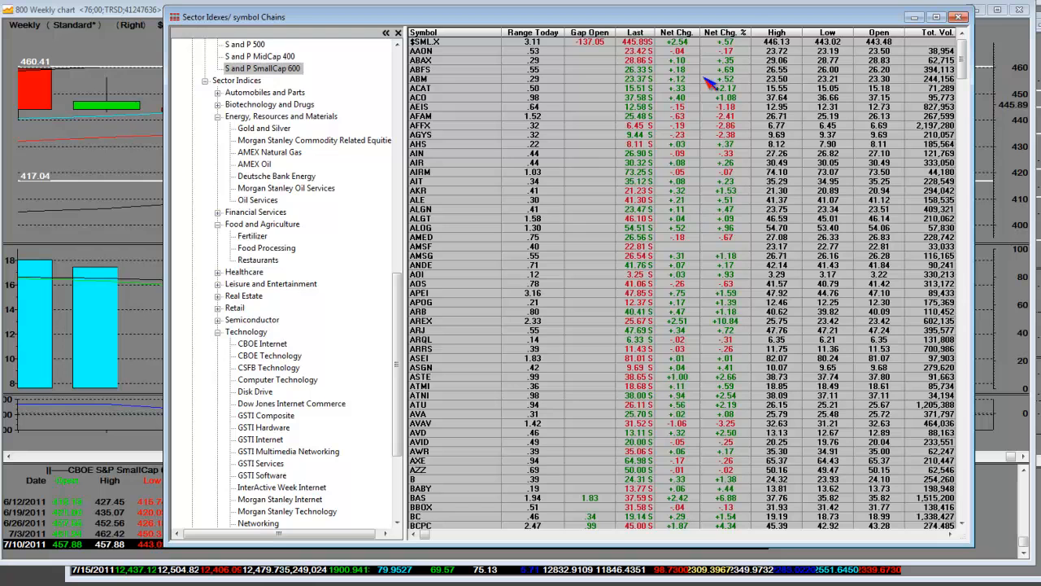
mouse_move(748, 24)
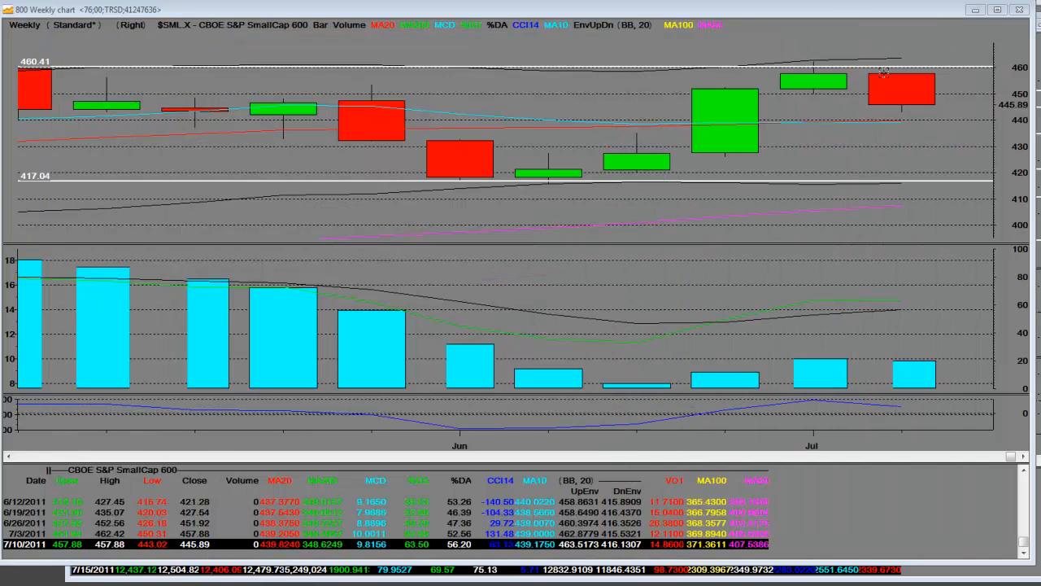
mouse_move(903, 127)
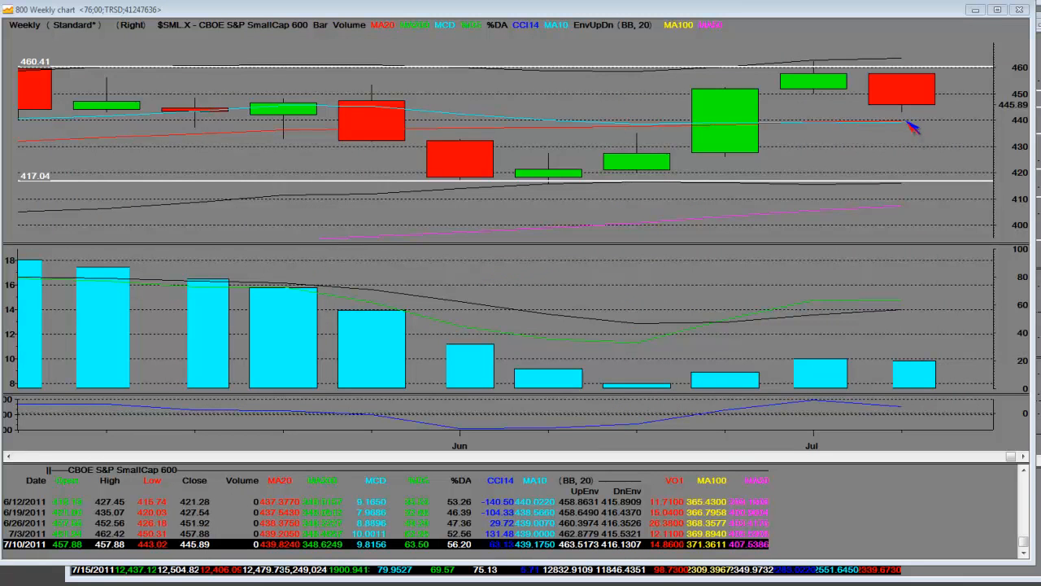
mouse_move(905, 117)
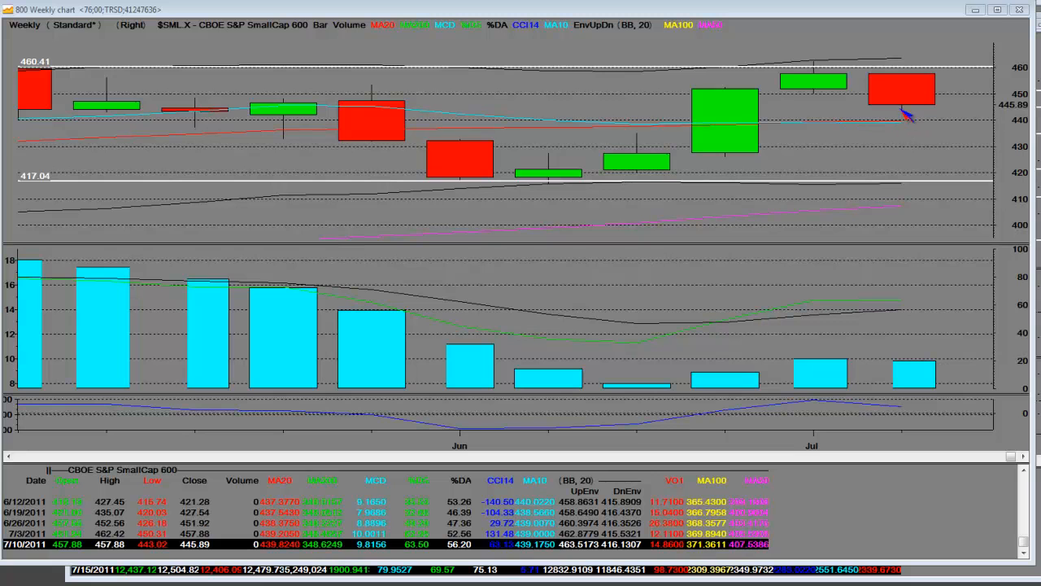
mouse_move(903, 127)
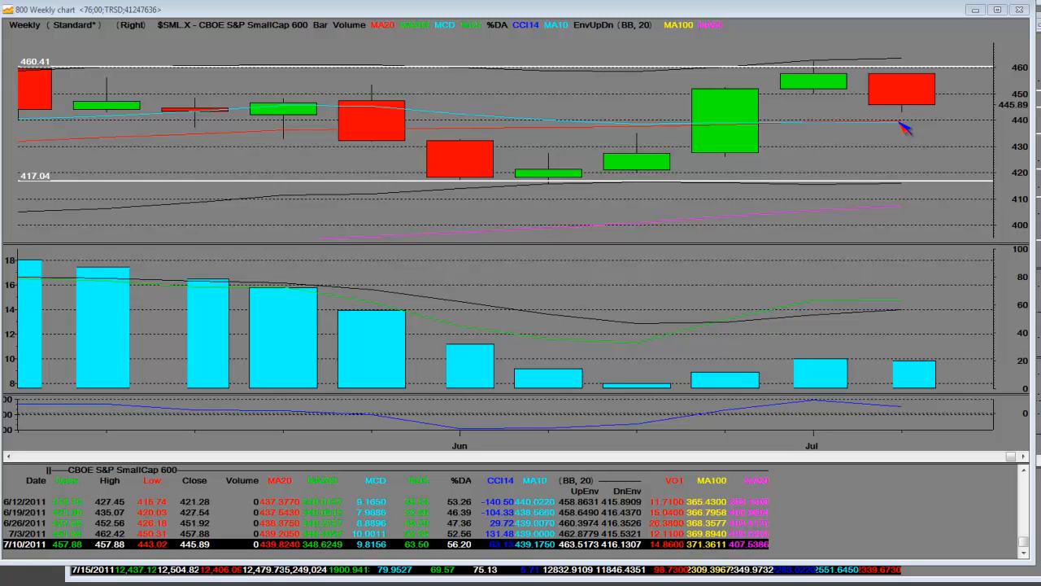
mouse_move(881, 135)
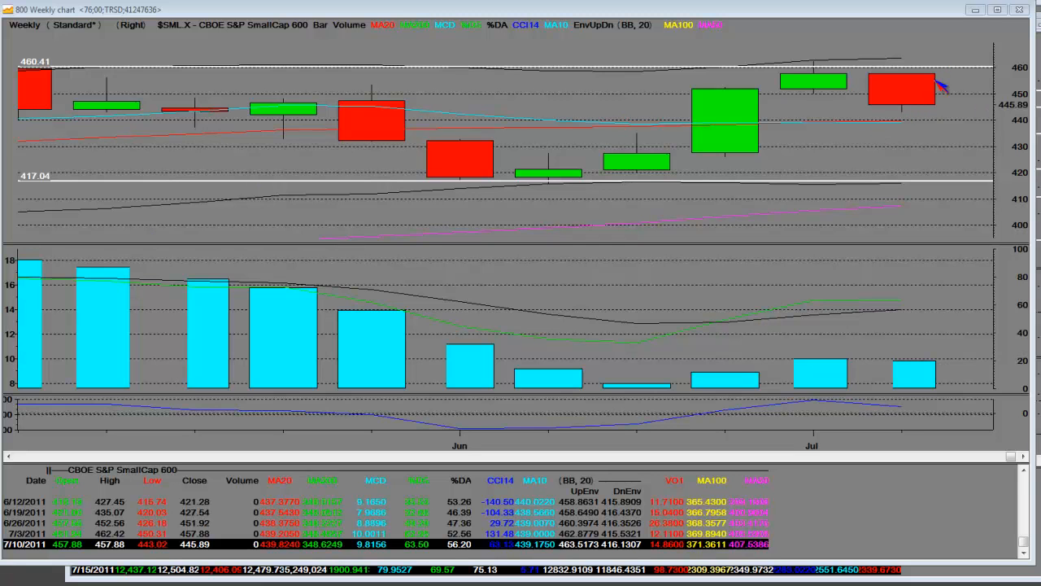
mouse_move(908, 88)
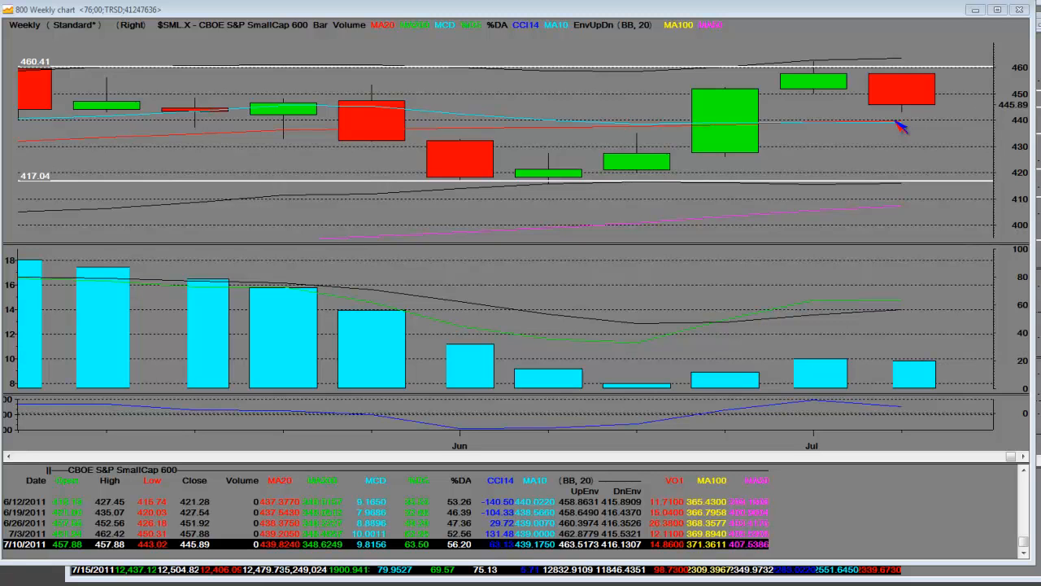
mouse_move(901, 127)
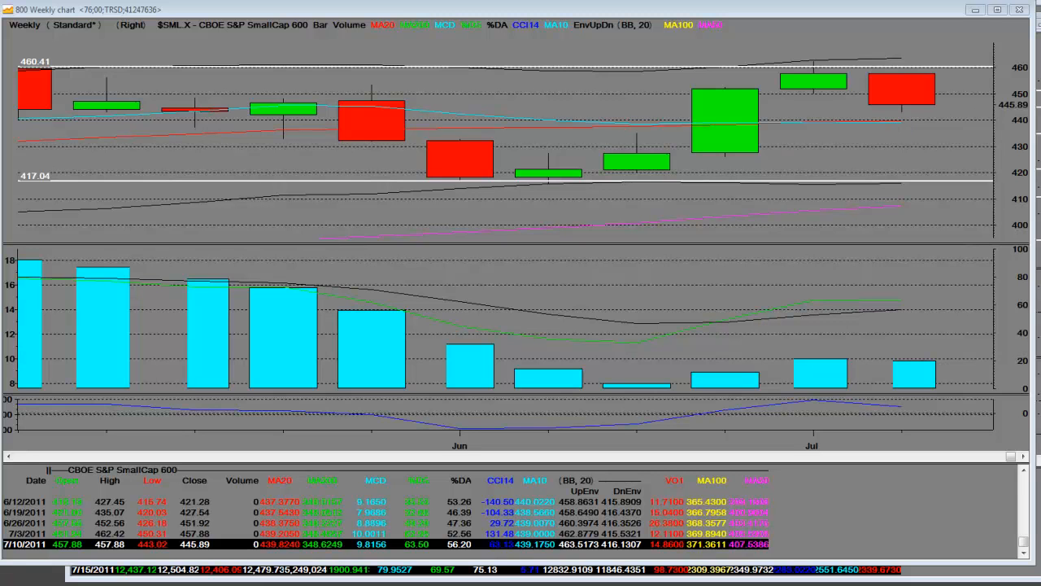
mouse_move(968, 133)
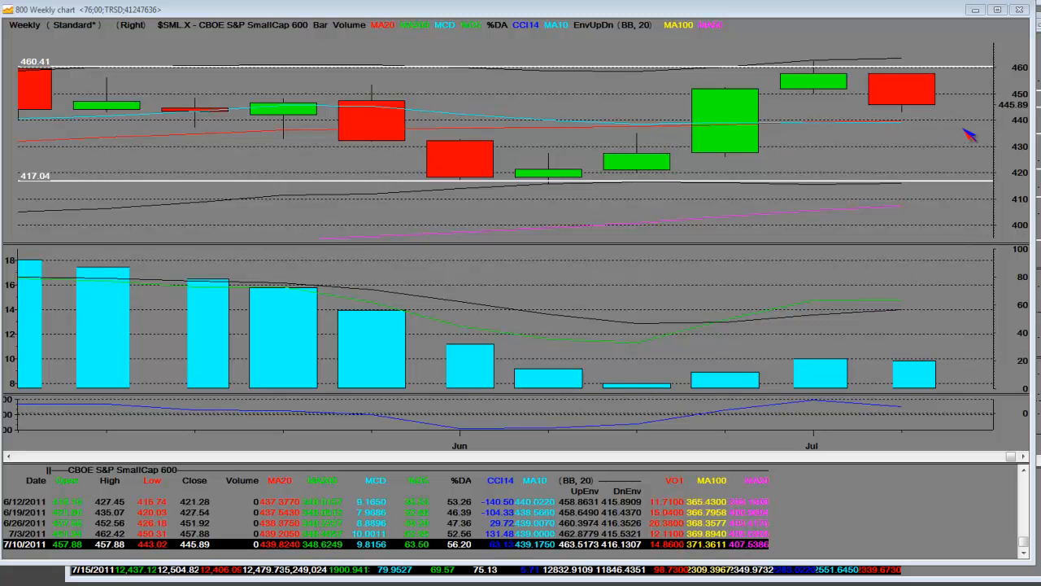
mouse_move(903, 117)
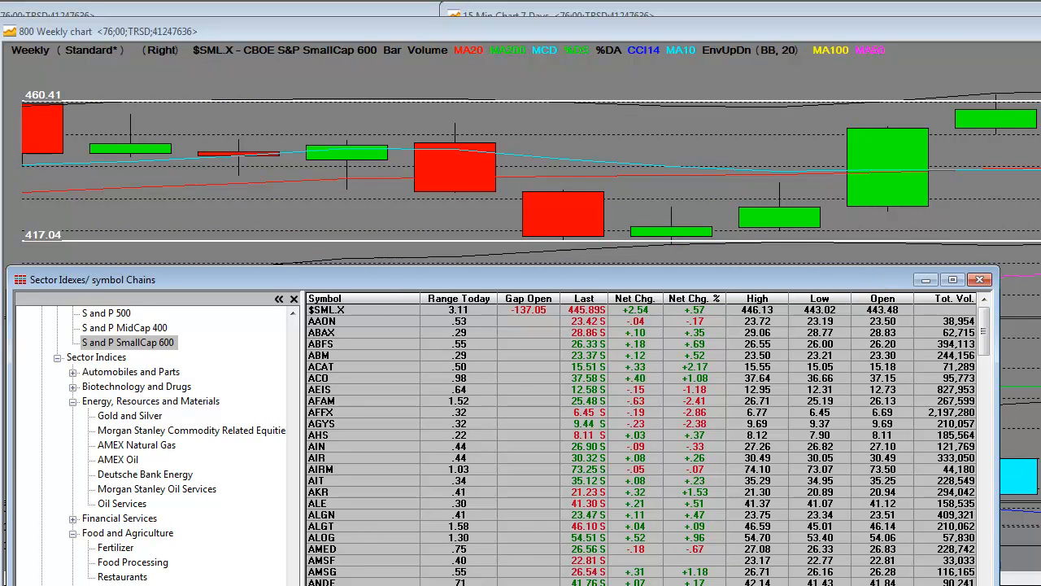
mouse_move(735, 290)
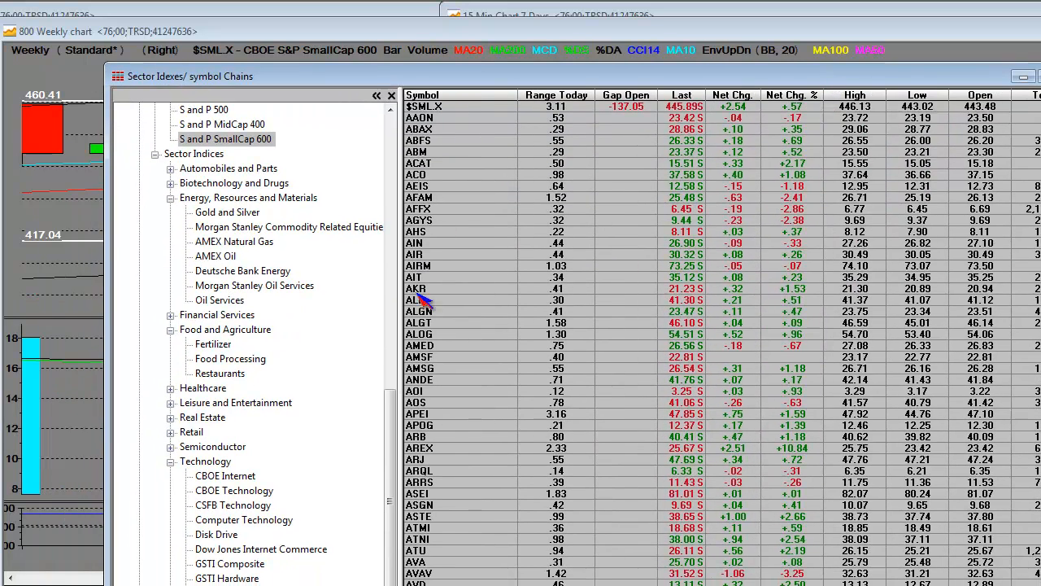
mouse_move(578, 150)
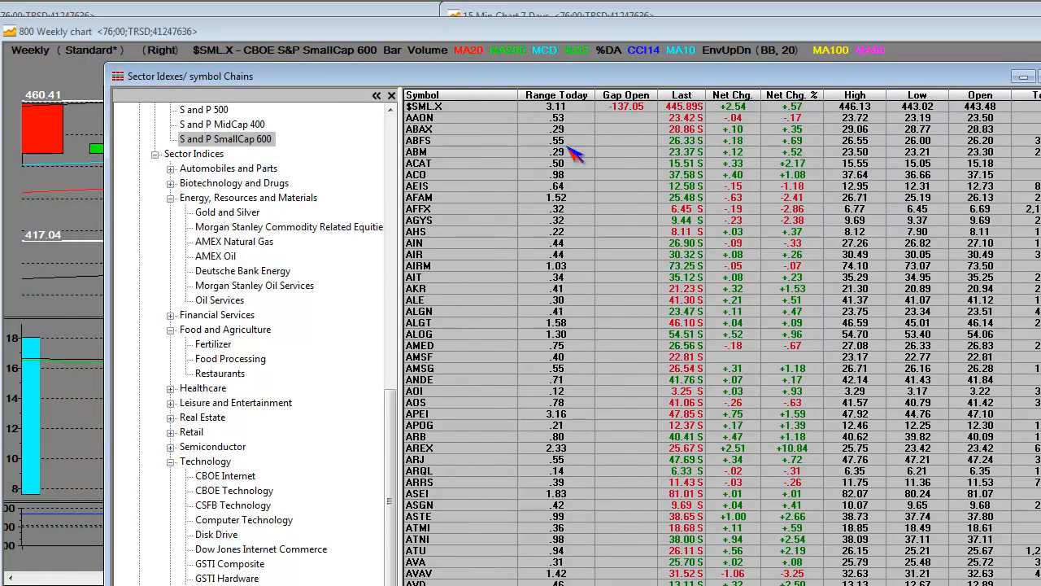